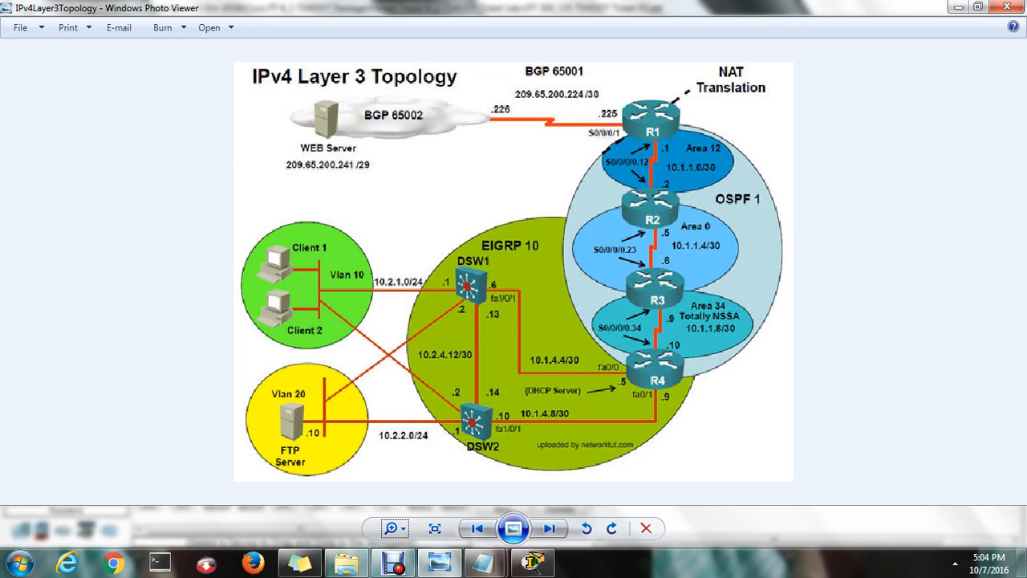
# - Leave the IPv4 Layer 3 topology diagram and return to the Packet Tracer troubleshooting lab
pyautogui.click(532, 562)
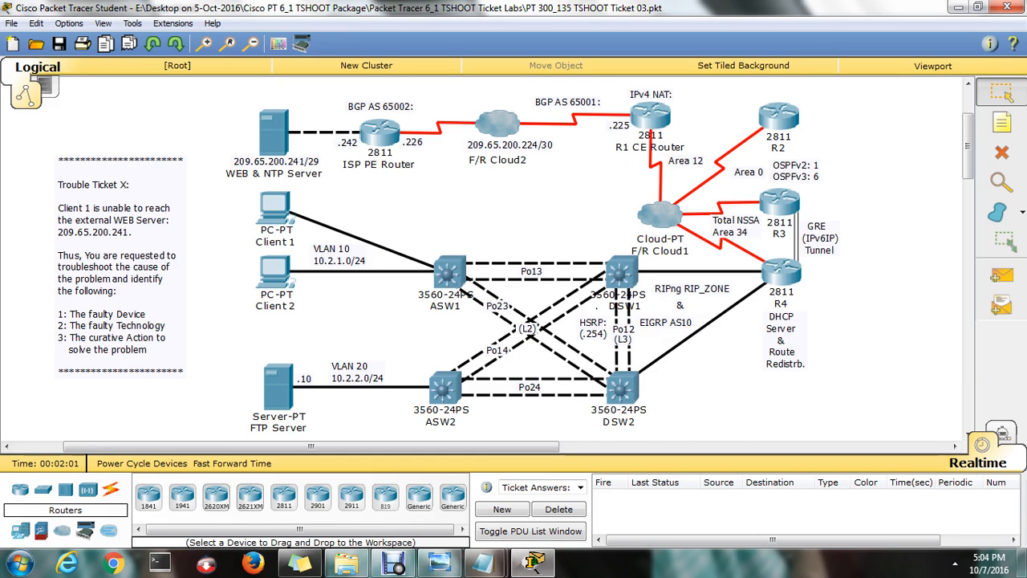
# - From R4's CLI, ping web server 209.65.200.241
pyautogui.doubleClick(779, 273)
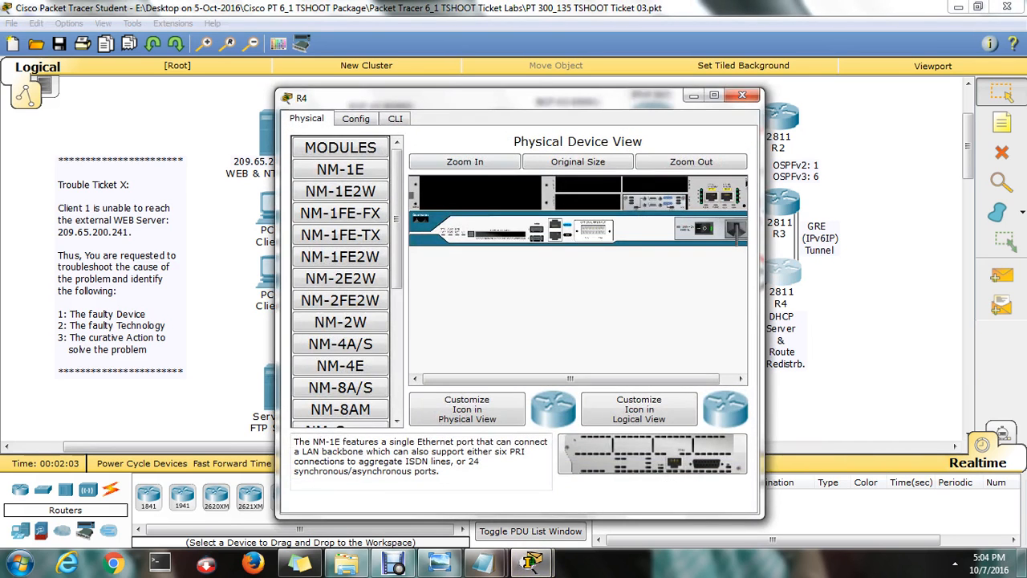
pyautogui.click(395, 119)
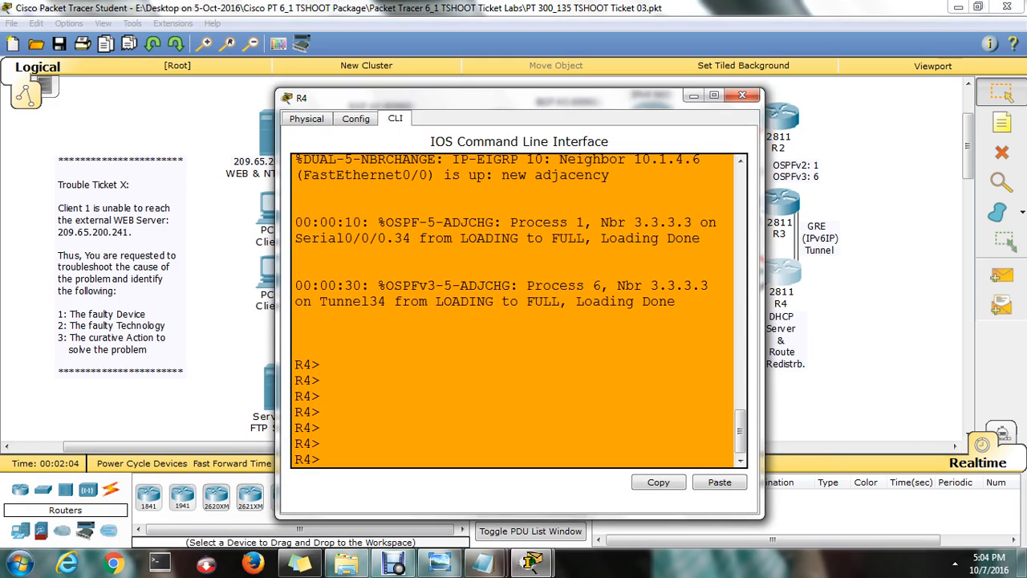
pyautogui.write('ping 209')
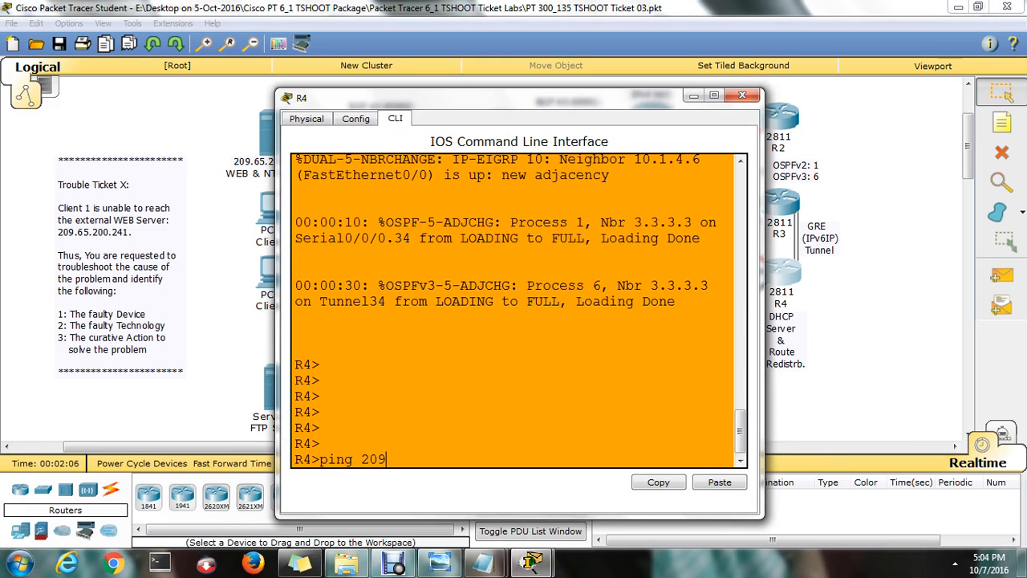
pyautogui.write('.65.200')
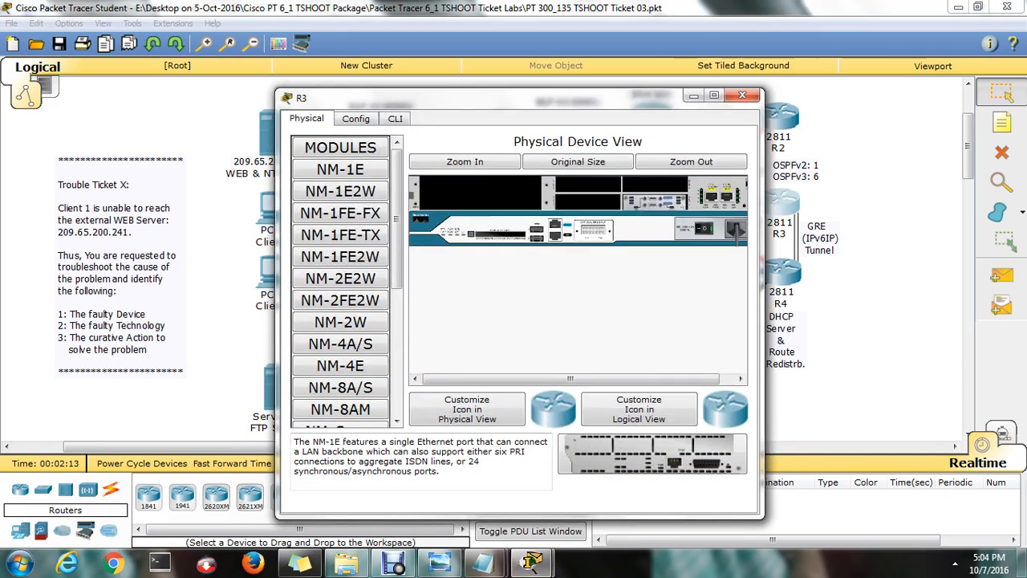
# - From R3's CLI, ping 209.65.200.241 — all pings fail with 0 percent success
pyautogui.click(395, 119)
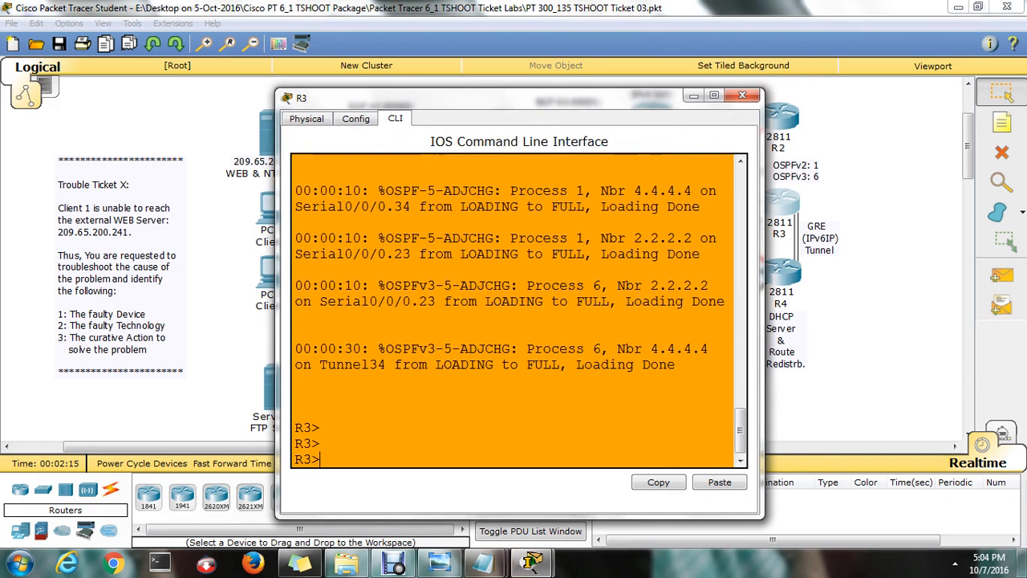
pyautogui.write('ping 209')
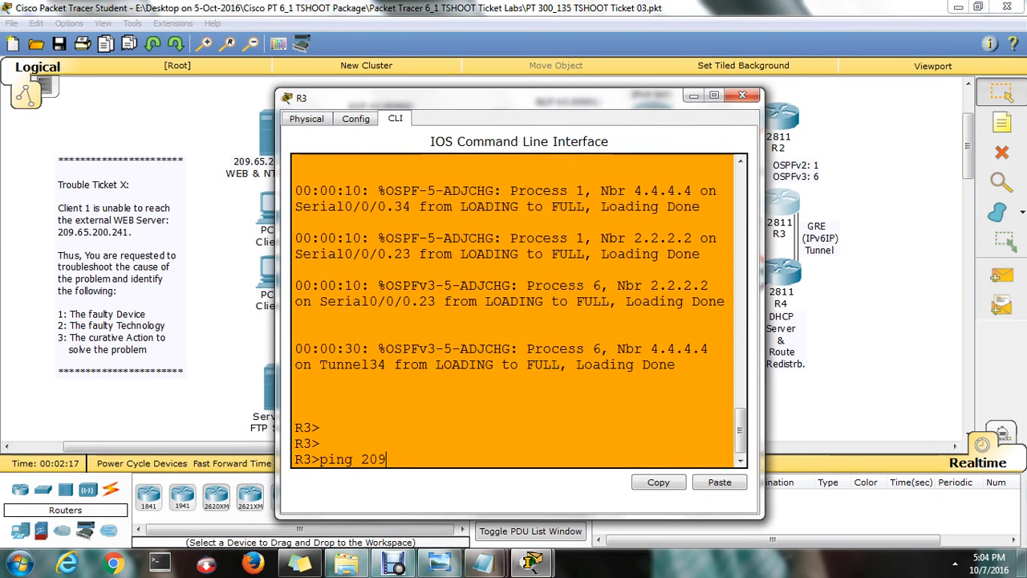
pyautogui.write('.65.200.24')
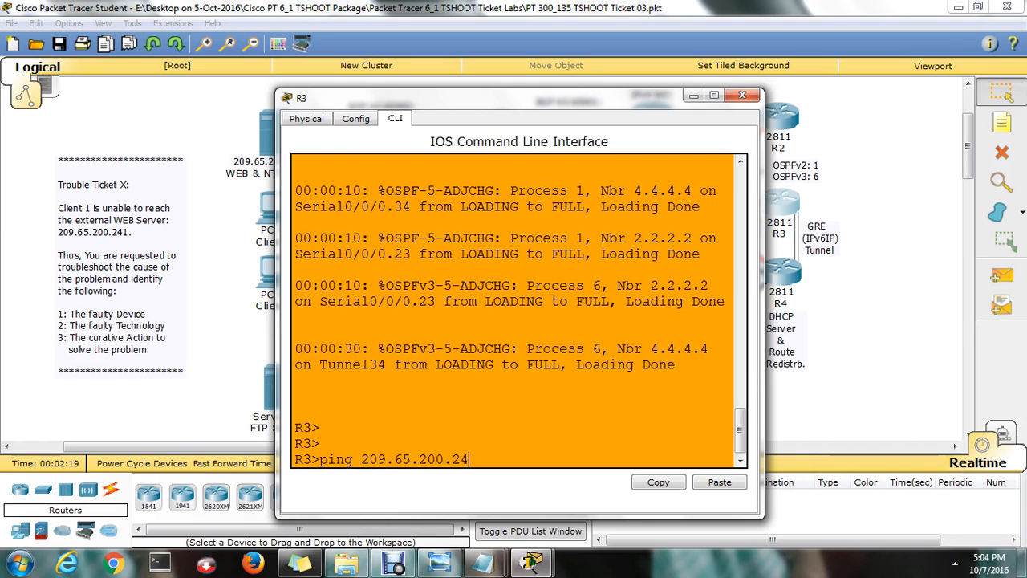
pyautogui.press('enter')
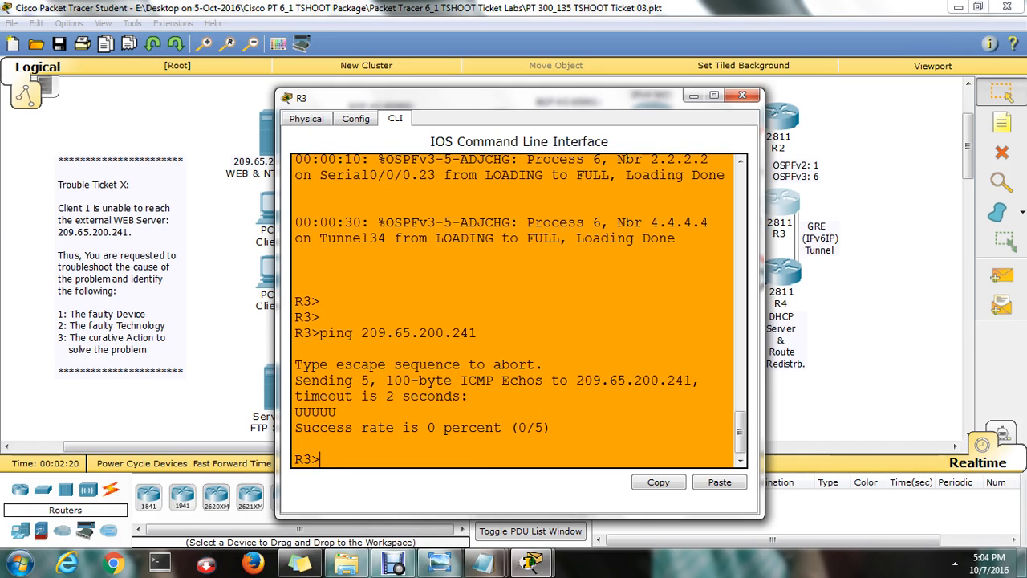
# - From R2's CLI, ping web server 209.65.200.241
pyautogui.click(741, 94)
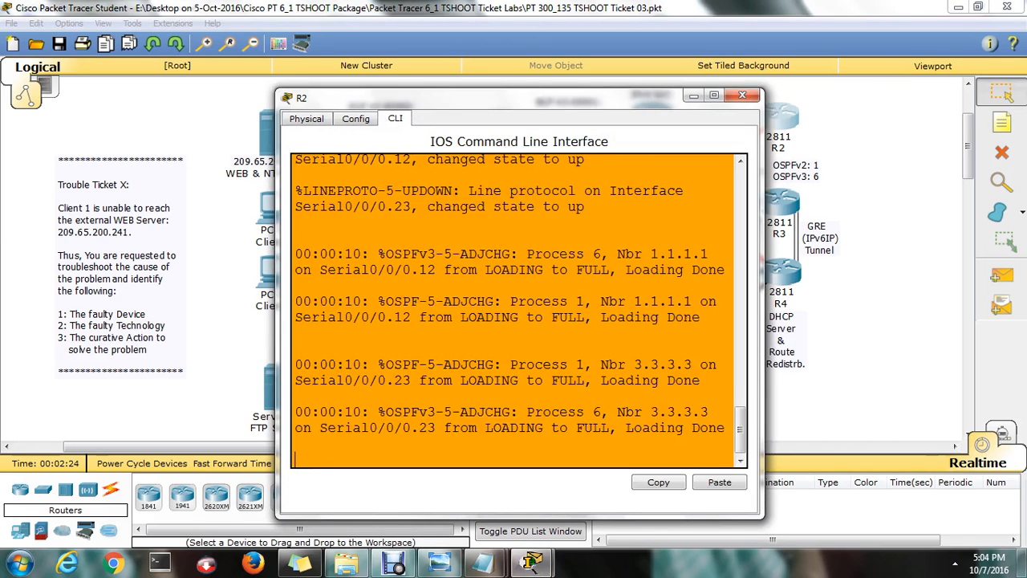
pyautogui.write('ping 20')
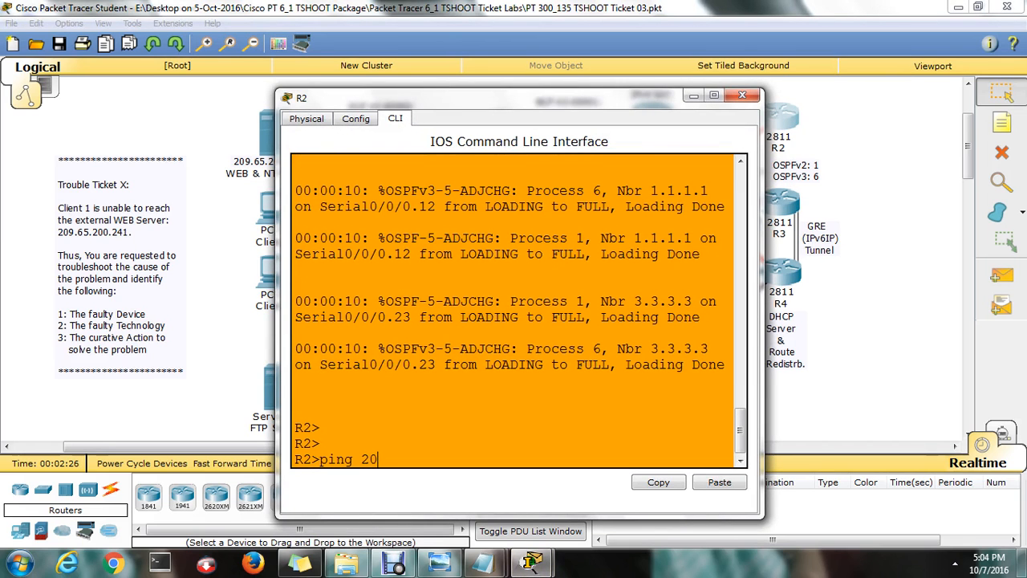
pyautogui.write('9.65.200.2')
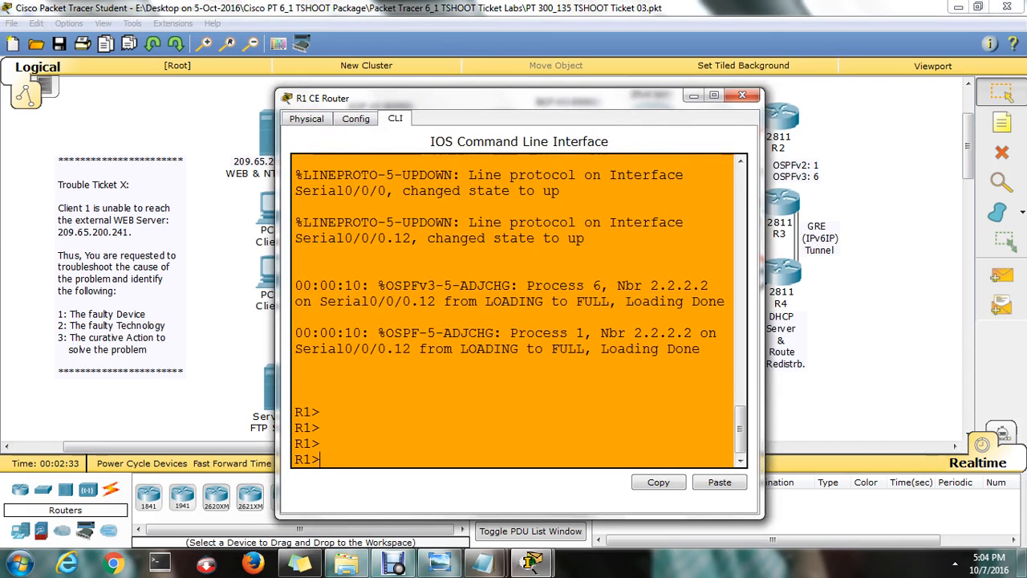
# - On R1, ping 209.65.200.241 unsuccessfully and show the BGP summary listing neighbor 209.56.200.226 in AS 65002
pyautogui.write('ping 209.65.200.241')
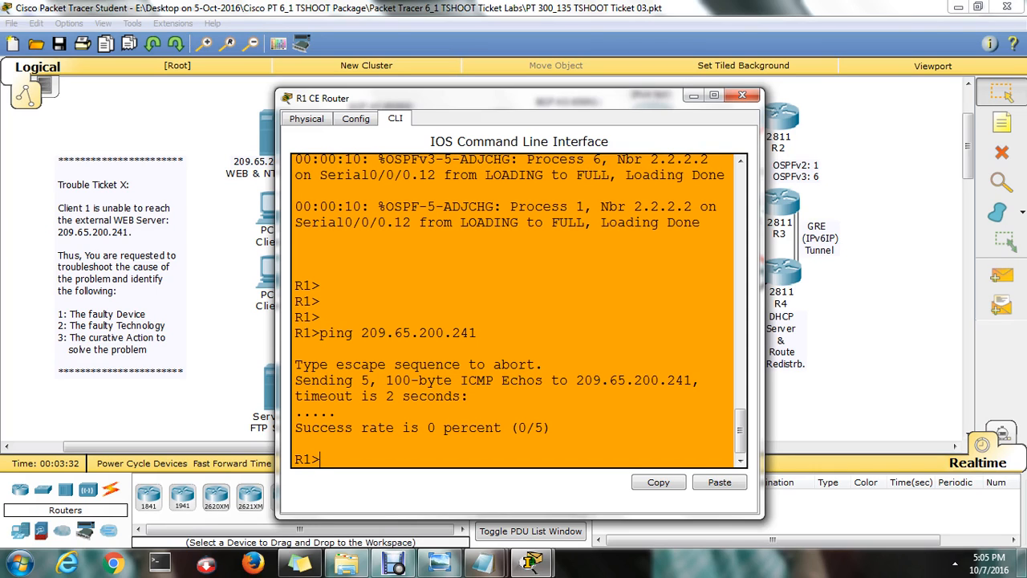
pyautogui.write('sh ip')
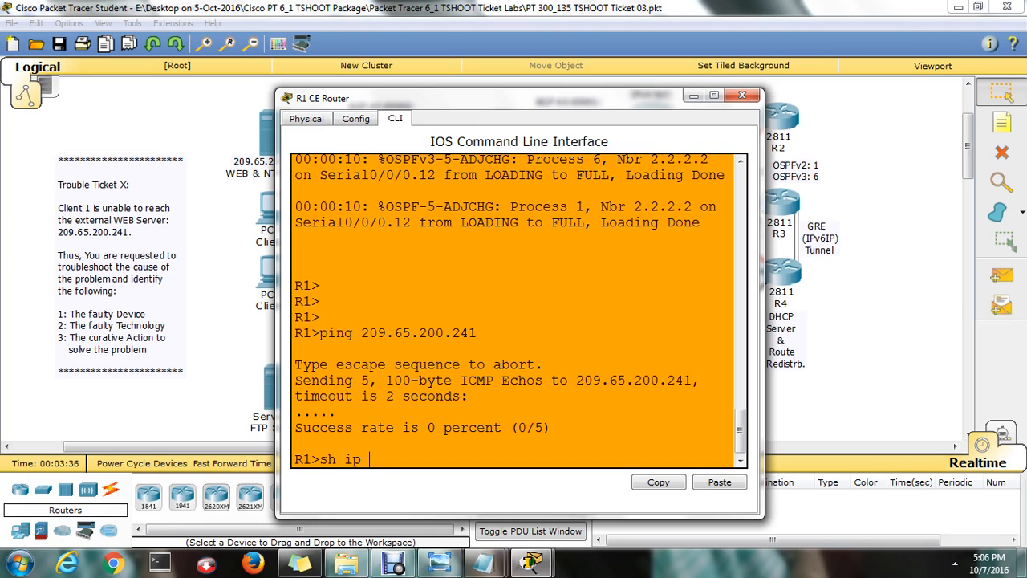
pyautogui.write('bgp summary')
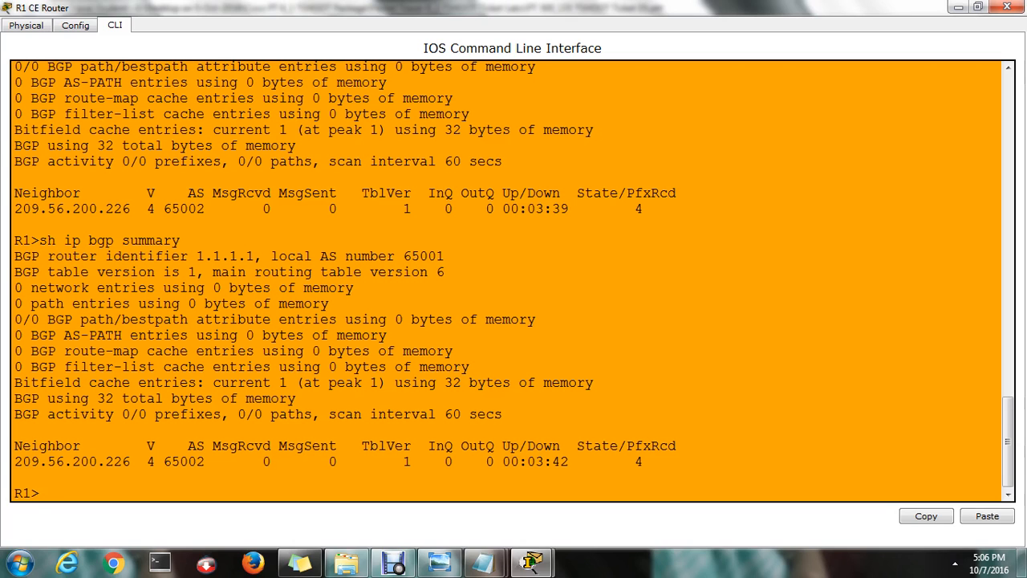
# - Show R1's BGP neighbors, revealing peer 209.56.200.226 stuck Active, and enter global configuration mode
pyautogui.write('sh ip nei')
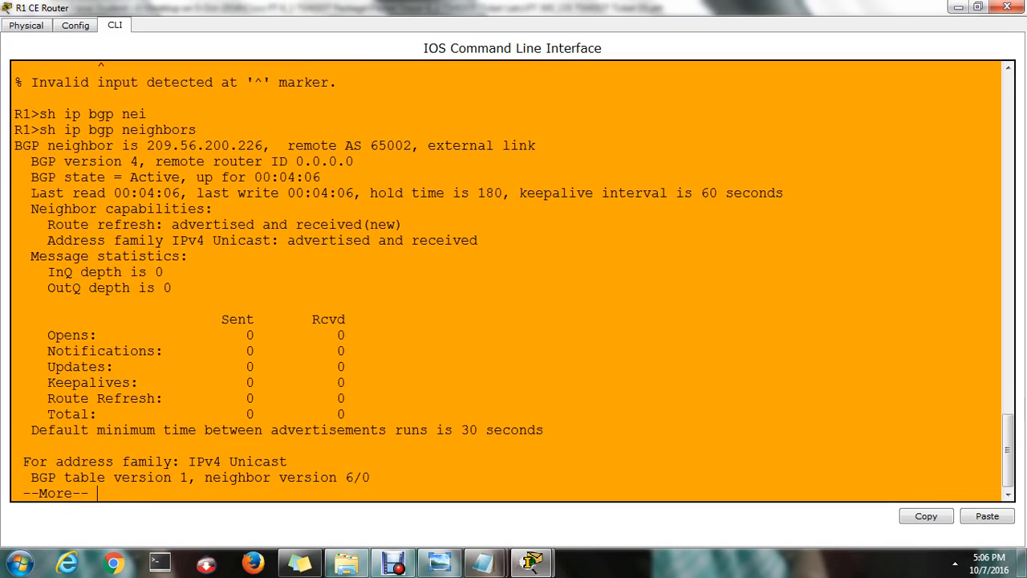
pyautogui.moveTo(31, 177); pyautogui.dragTo(90, 177)
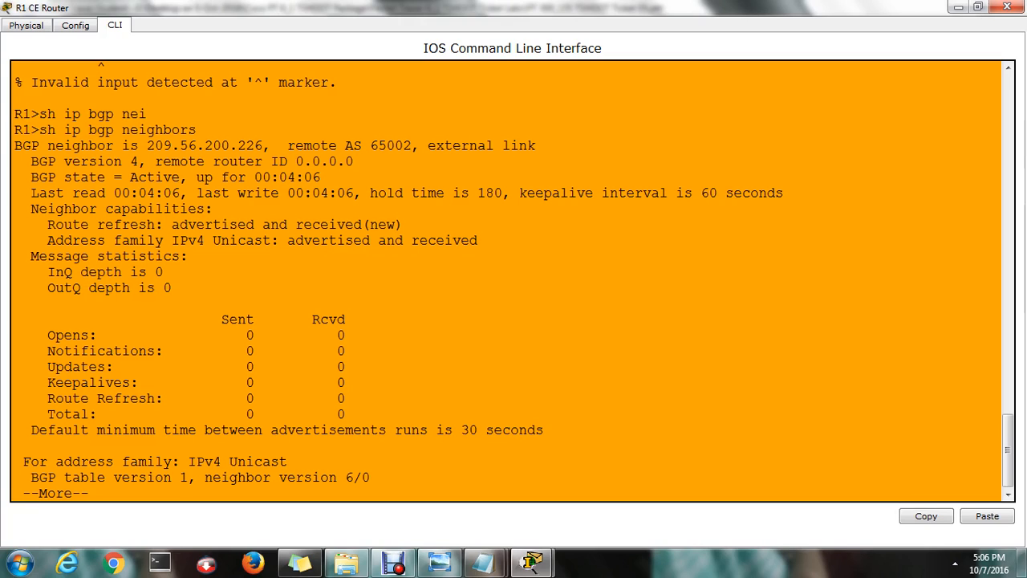
pyautogui.doubleClick(206, 145)
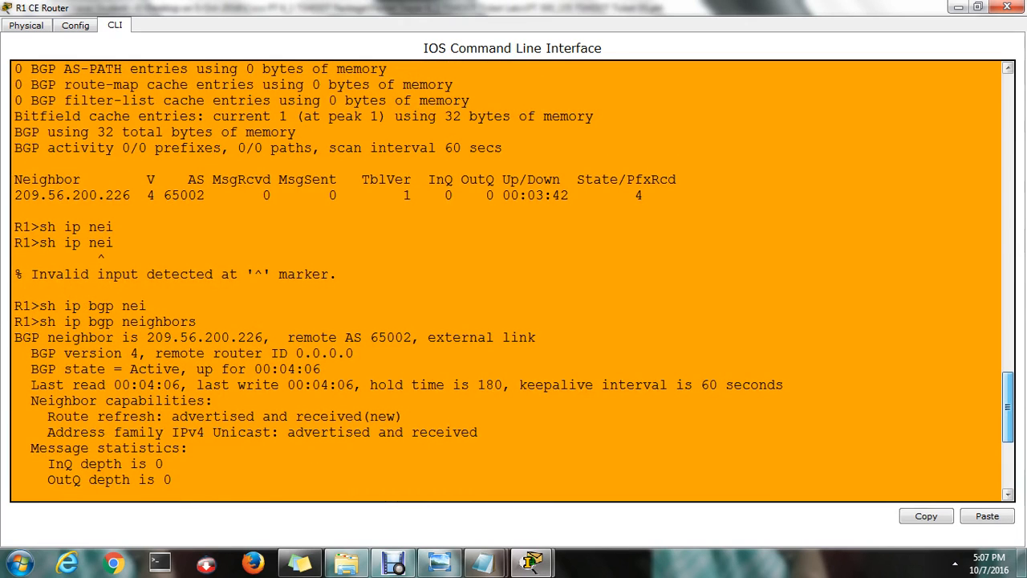
pyautogui.scroll(-3)
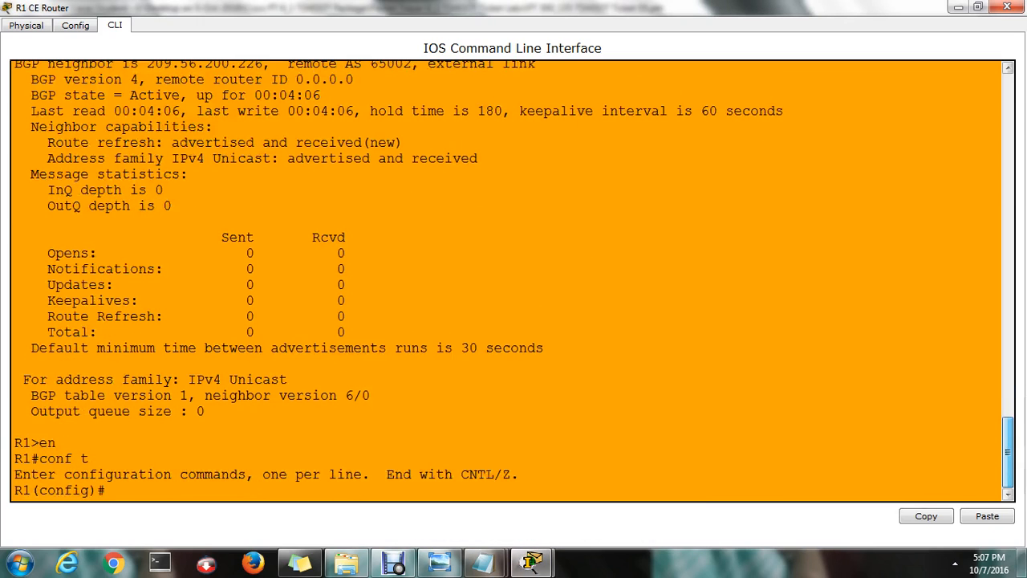
# - Exit configuration and page through R1's running configuration with Space
pyautogui.write('do')
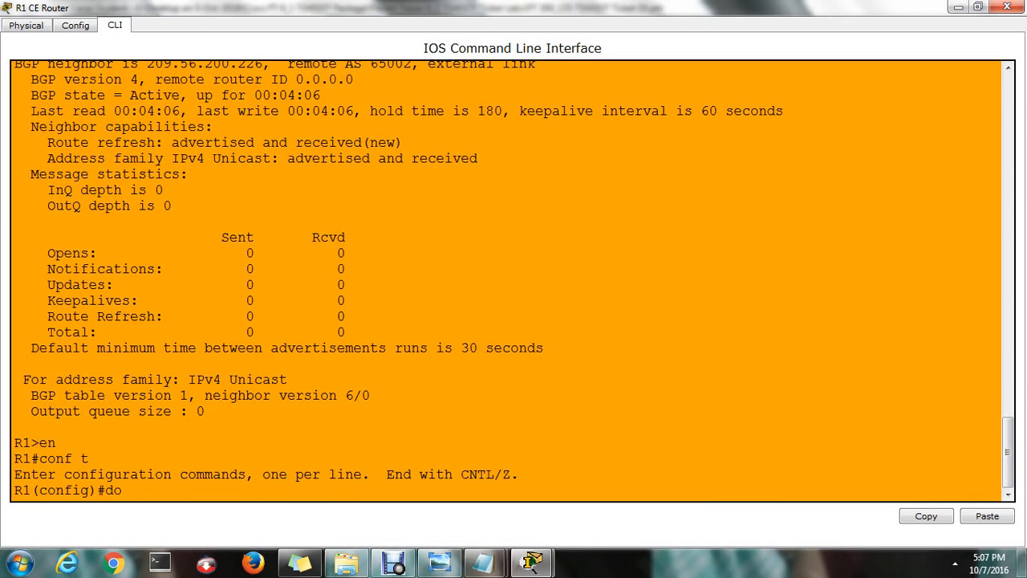
pyautogui.write('exi')
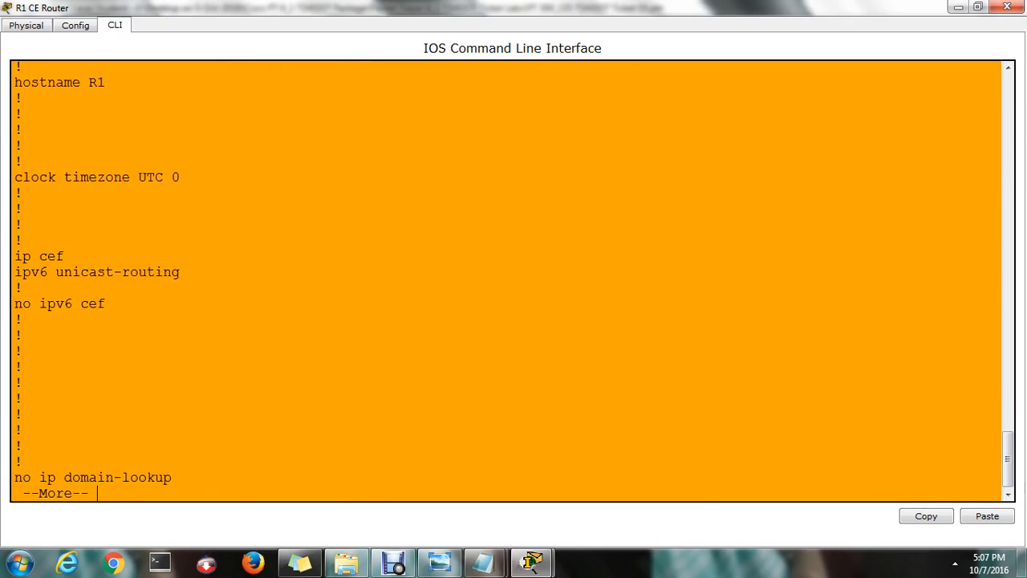
pyautogui.press('space')
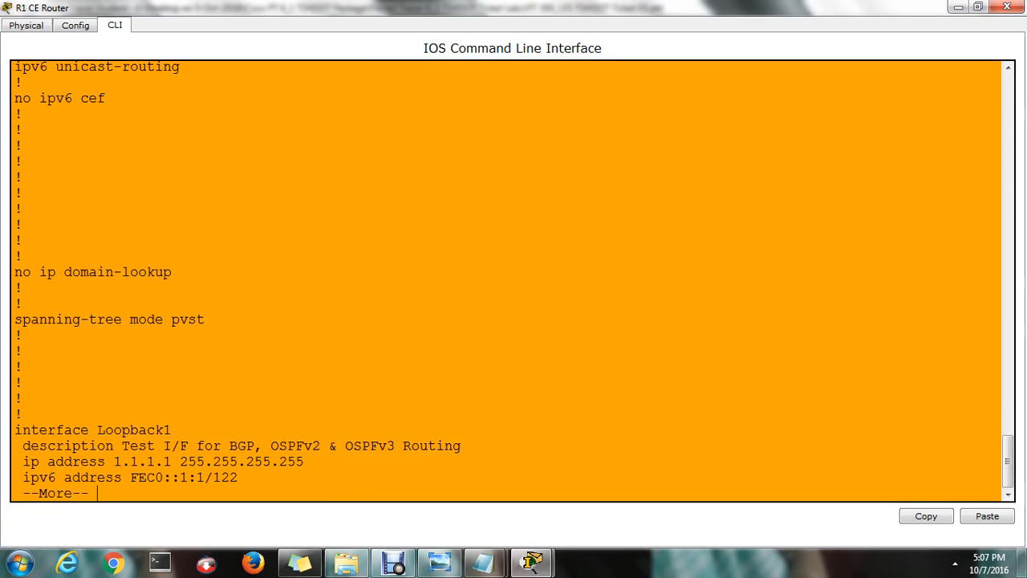
pyautogui.press('space')
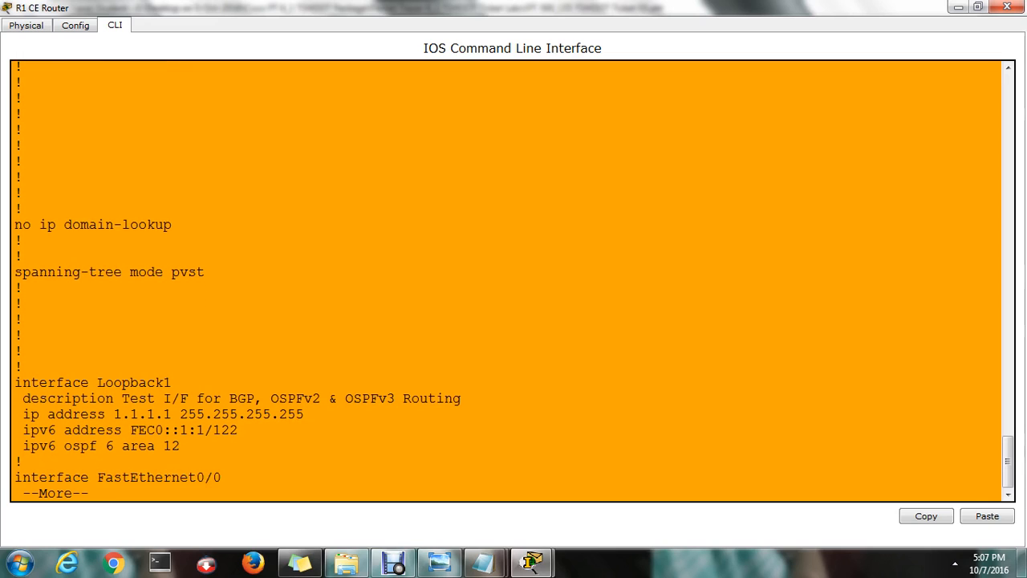
pyautogui.press('space')
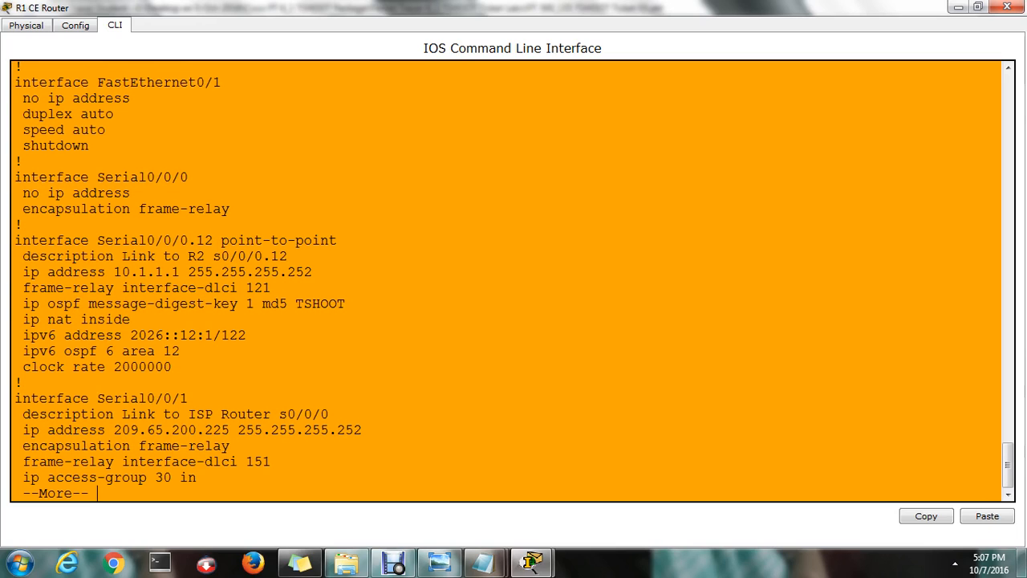
pyautogui.press('space')
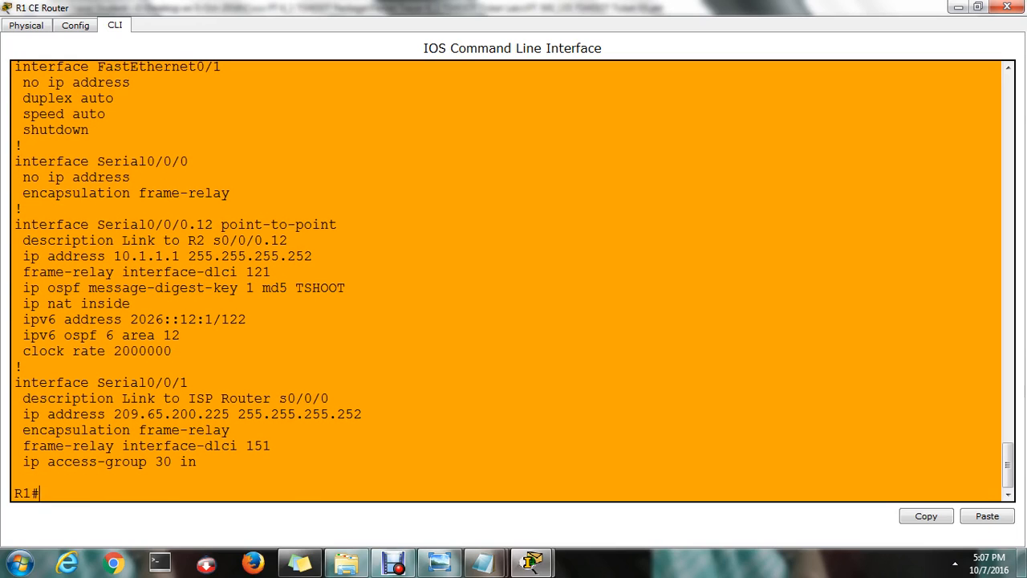
# - Run show run again, locate BGP neighbor 209.56.200.226 against serial address 209.65.200.225, and re-enter conf t
pyautogui.write('sh run')
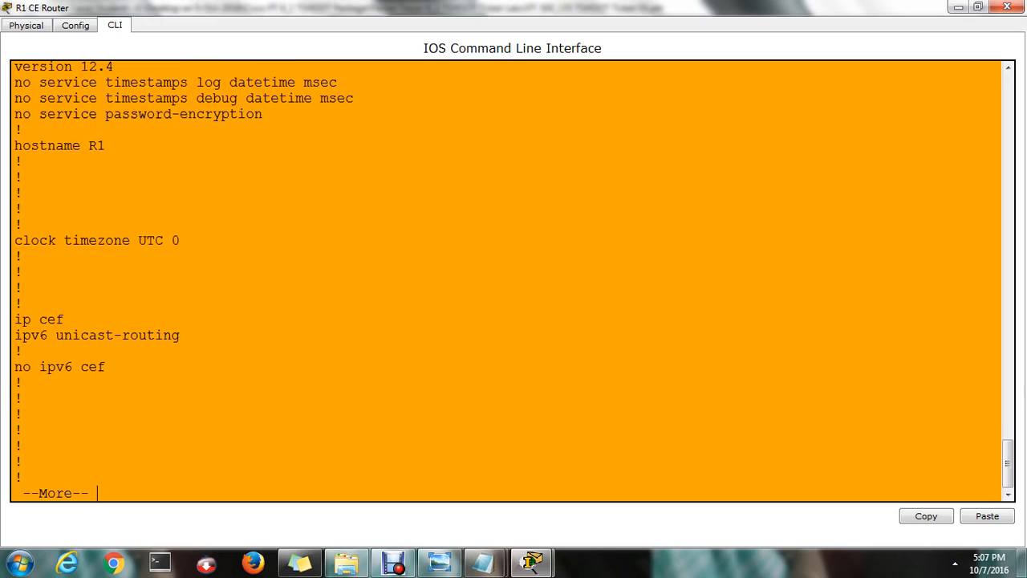
pyautogui.press('space')
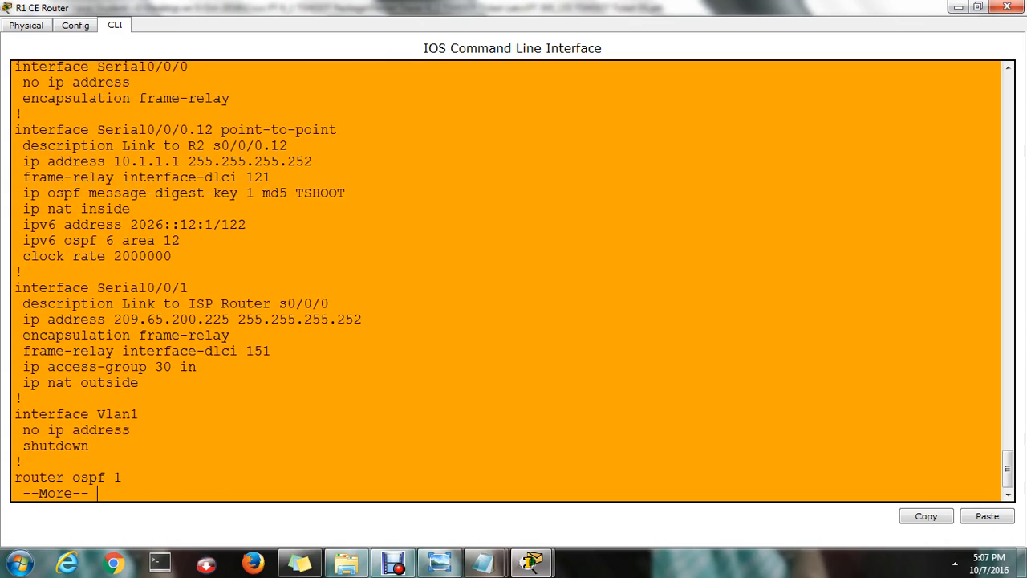
pyautogui.press('space')
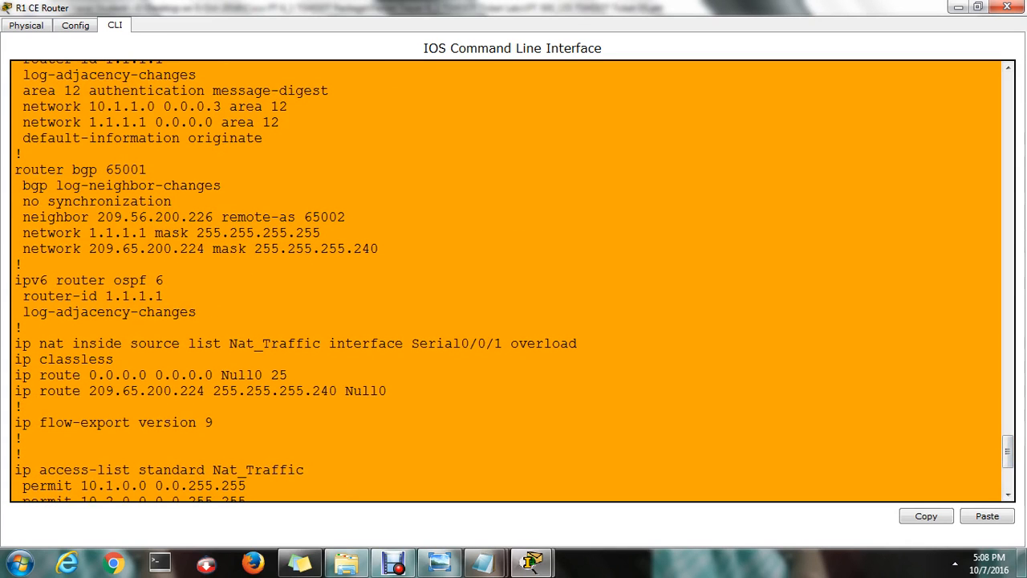
pyautogui.moveTo(24, 67); pyautogui.dragTo(148, 170)
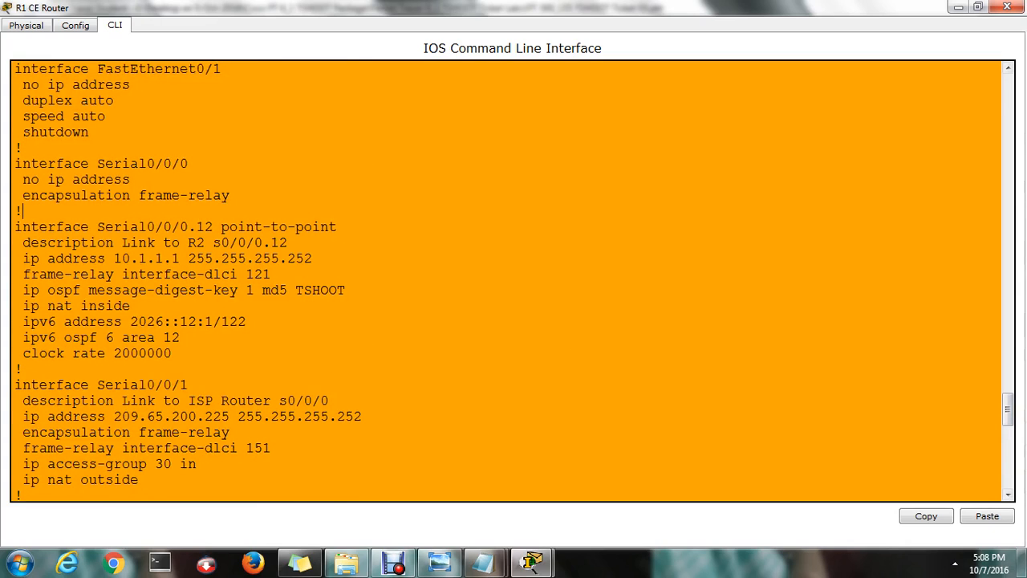
pyautogui.scroll(-3)
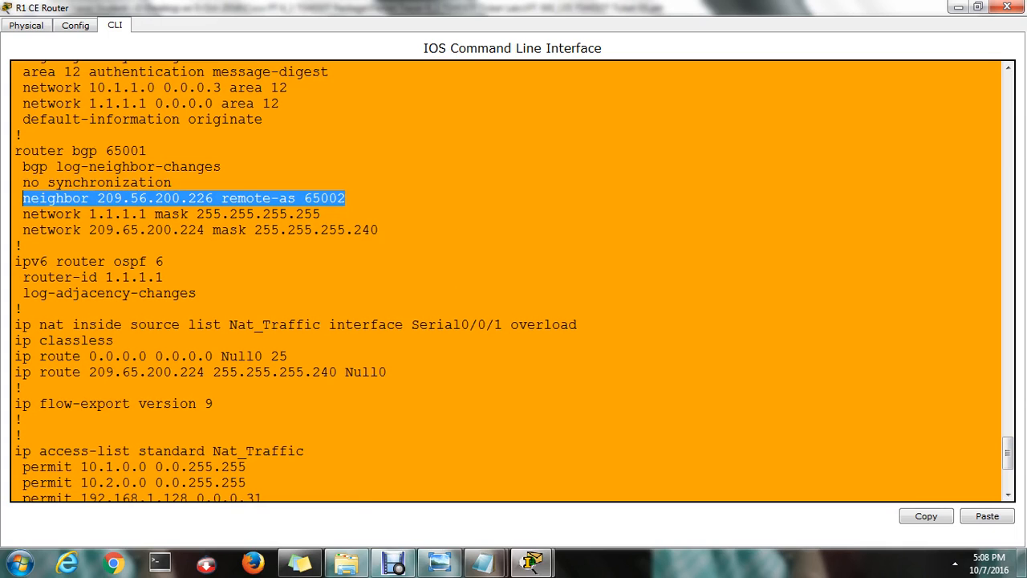
pyautogui.scroll(-3)
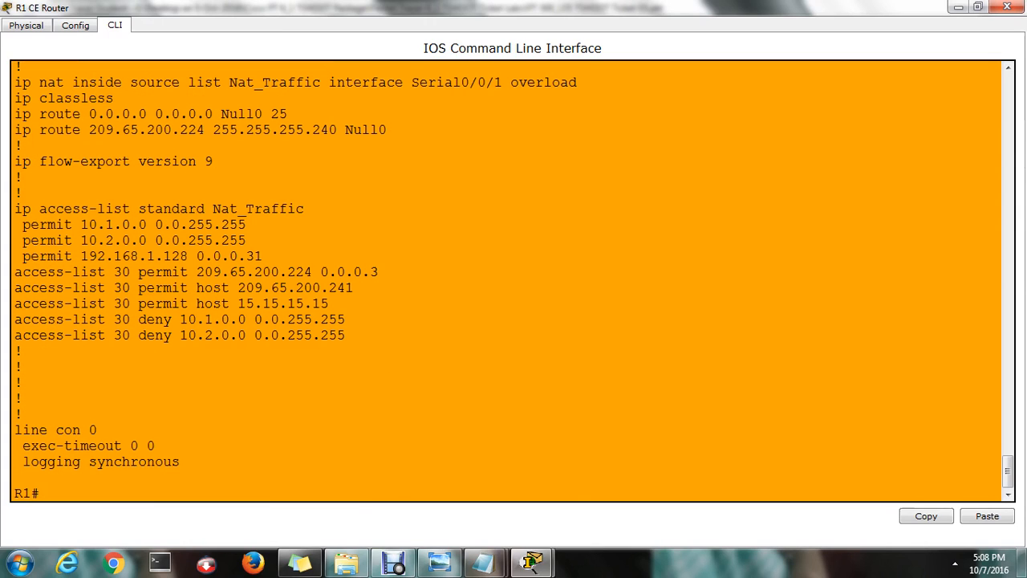
pyautogui.write('conf t')
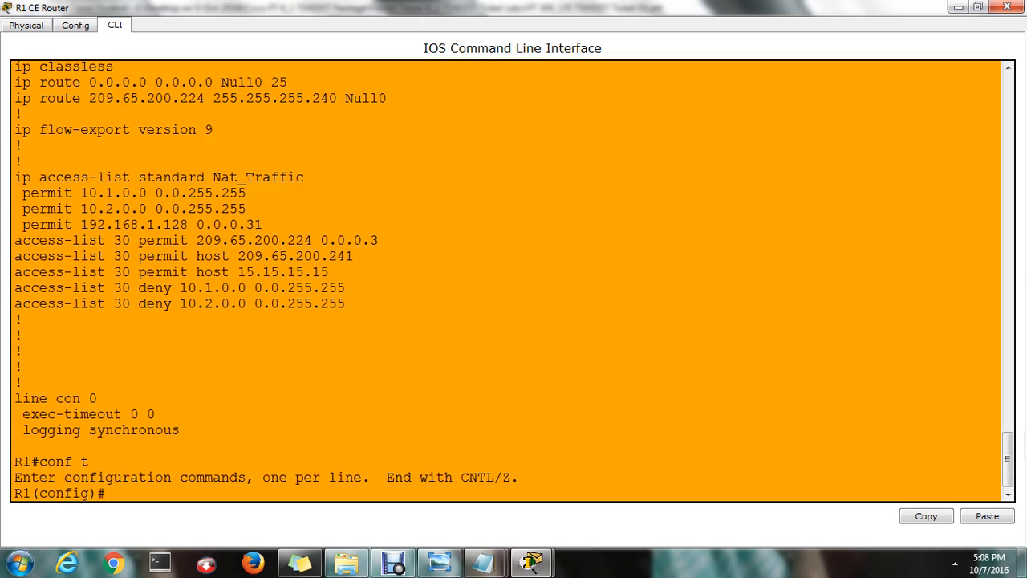
# - Under router bgp 65001, remove neighbor 209.56.200.226 and add neighbor 209.65.200.226 remote-as 65002
pyautogui.write('router bgp')
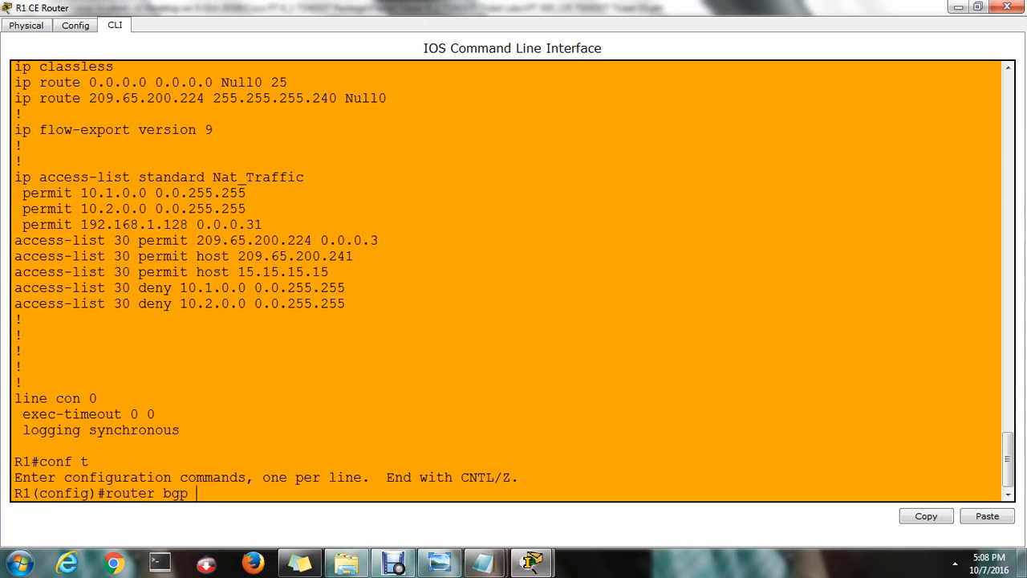
pyautogui.write('65001')
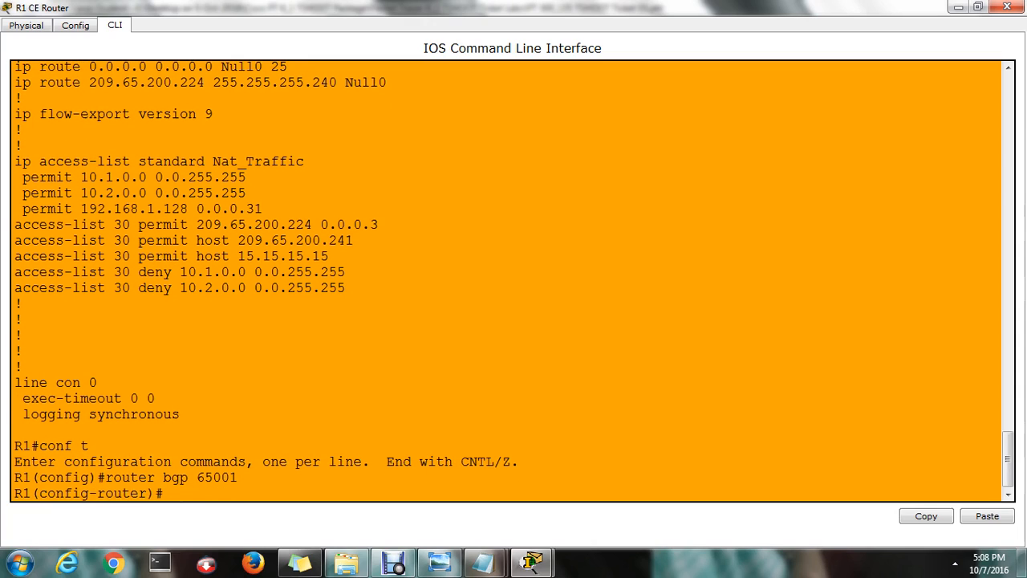
pyautogui.write('no')
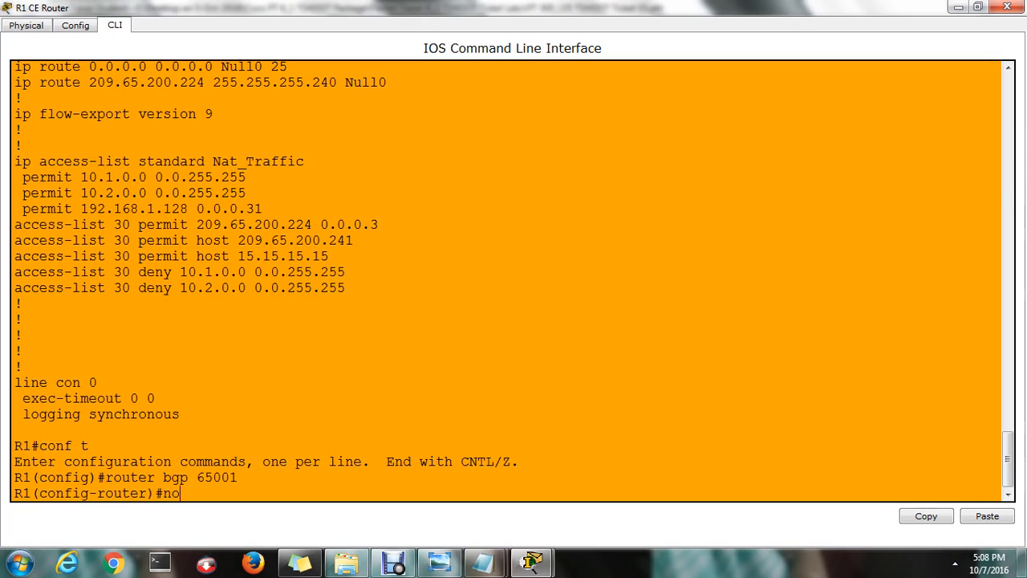
pyautogui.rightClick(180, 493)
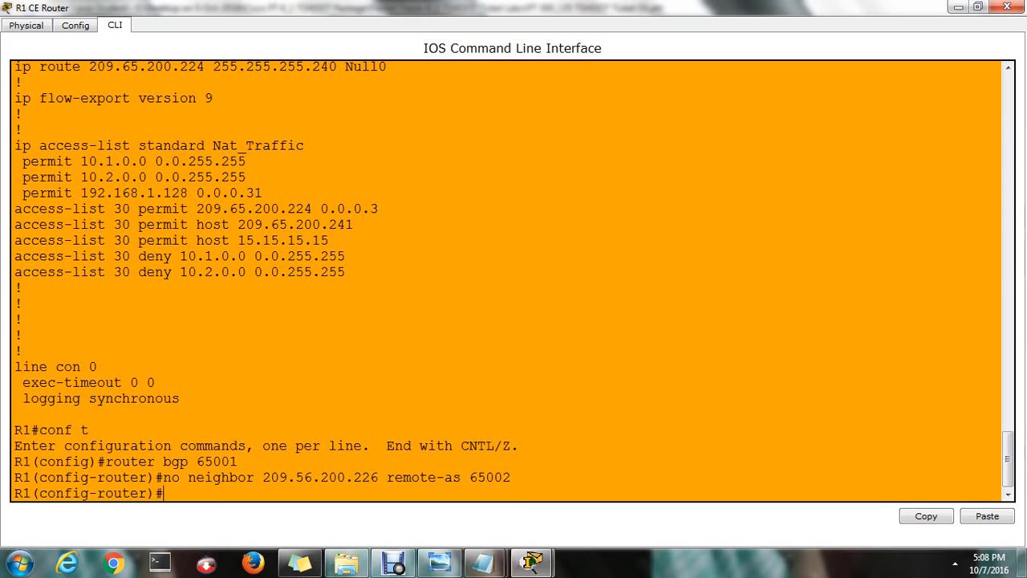
pyautogui.rightClick(164, 495)
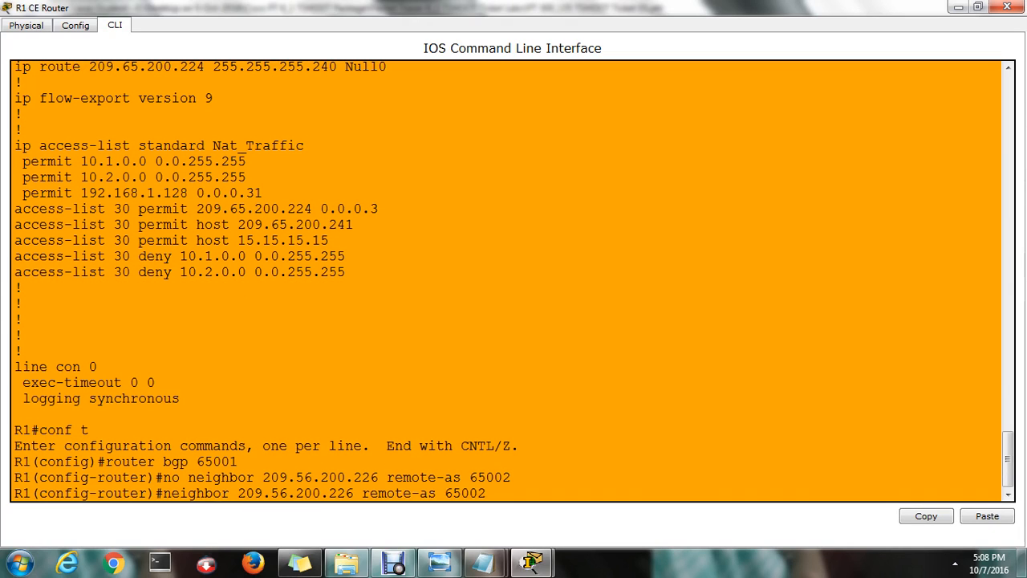
pyautogui.press('BackSpace')
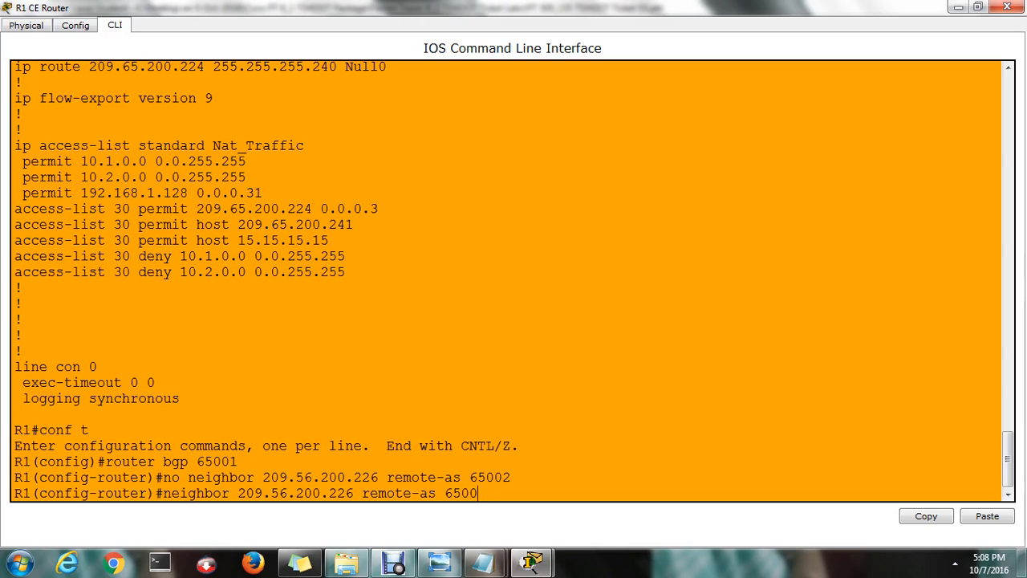
pyautogui.write('2')
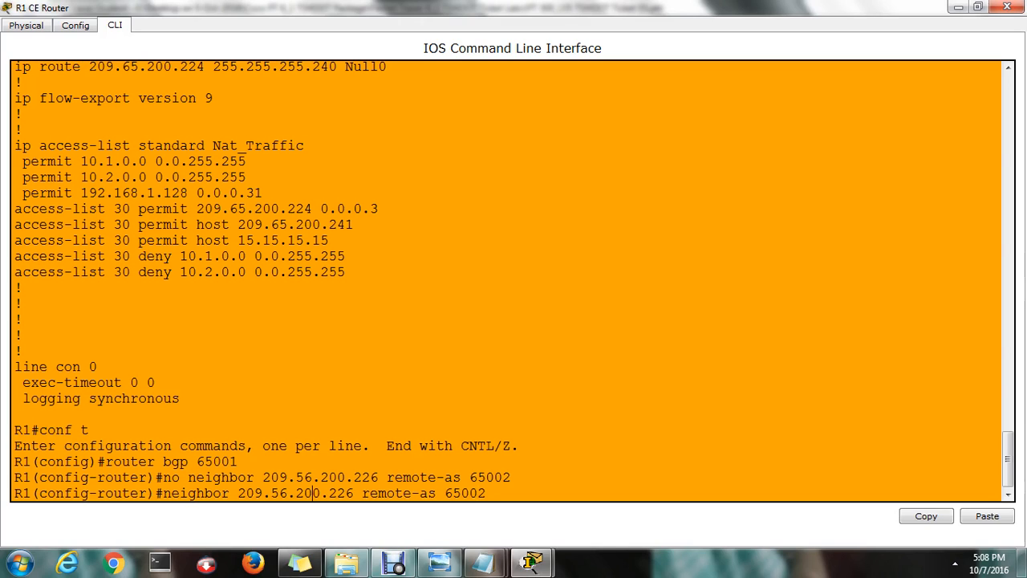
pyautogui.press('BackSpace')
pyautogui.write('6')
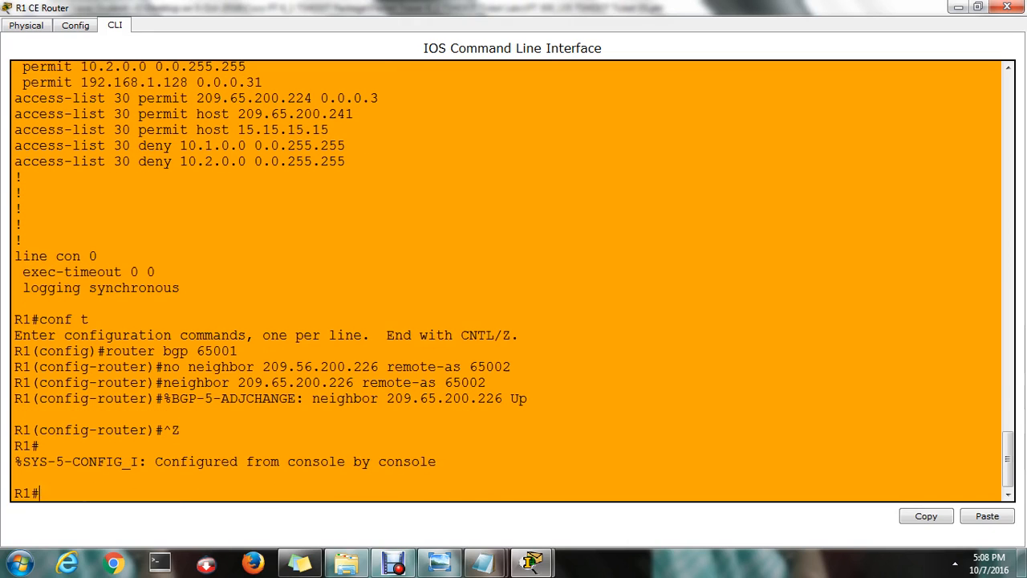
# - Show R1's BGP summary confirming peer 209.65.200.226 receiving 4 prefixes
pyautogui.write('sh run')
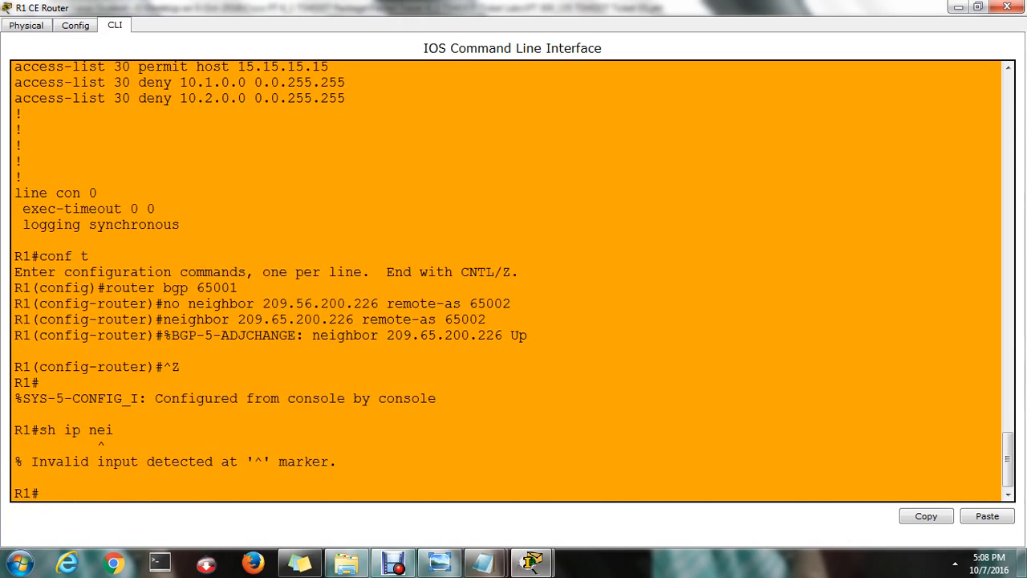
pyautogui.write('sh ip bgp summary')
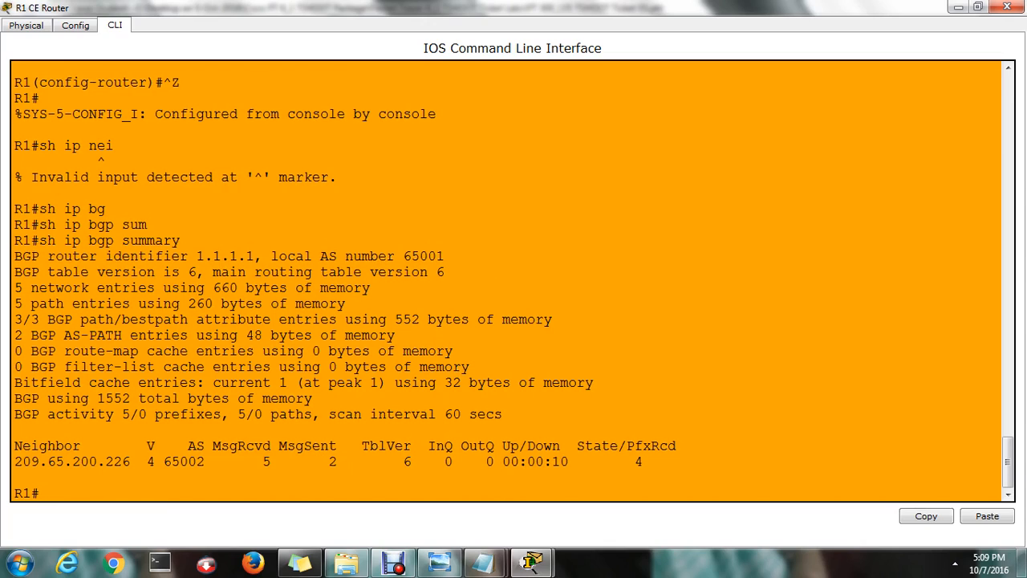
pyautogui.doubleClick(635, 463)
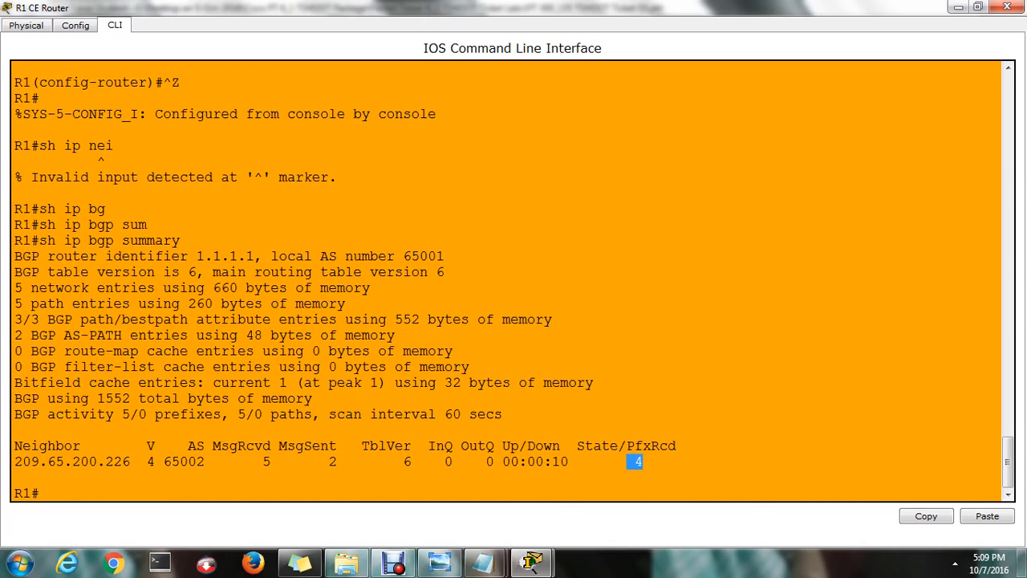
# - Show R1's routing table and mark the BGP default route via 209.65.200.226
pyautogui.write('sh ip ro')
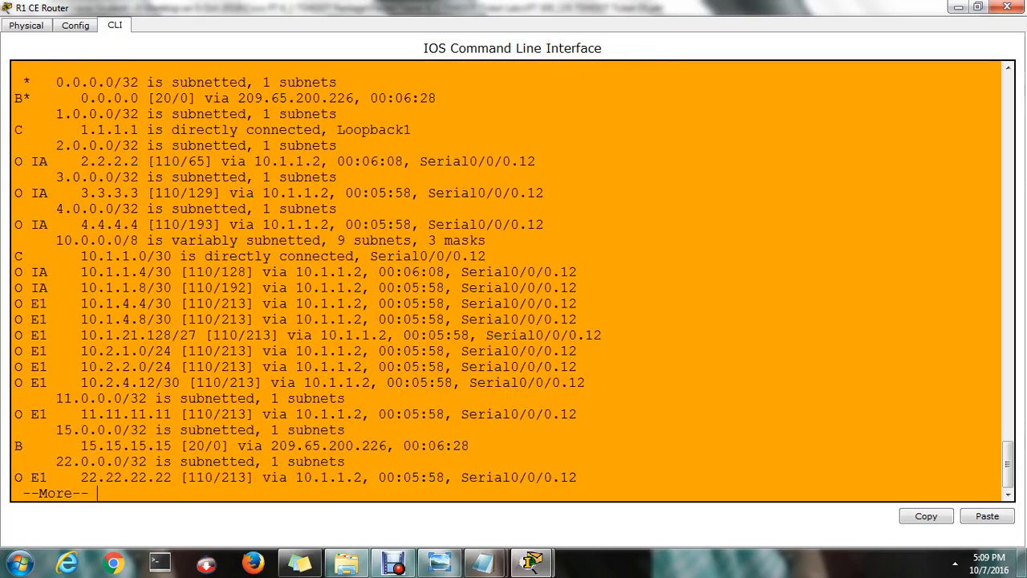
pyautogui.press('space')
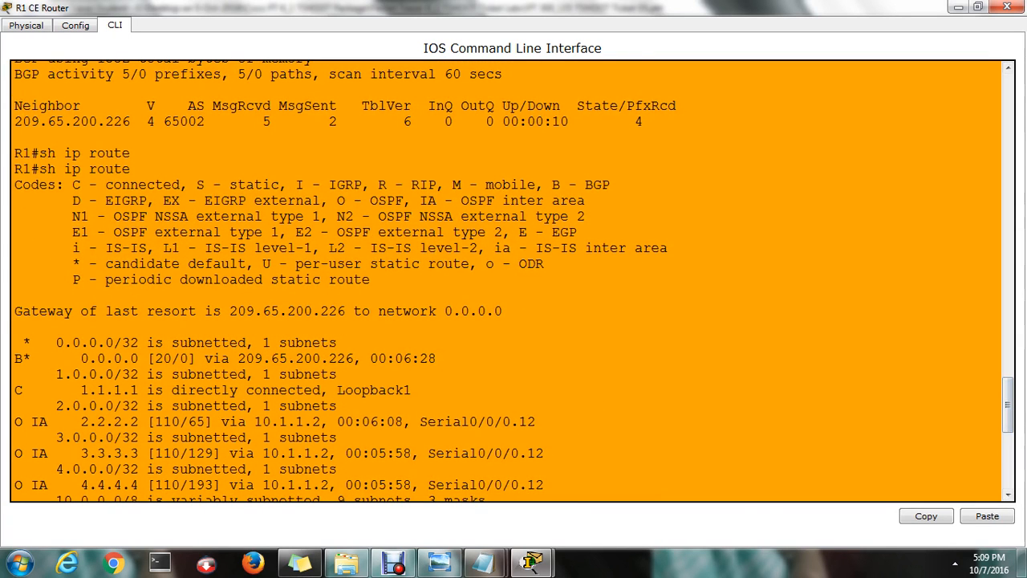
pyautogui.moveTo(80, 358); pyautogui.dragTo(138, 374)
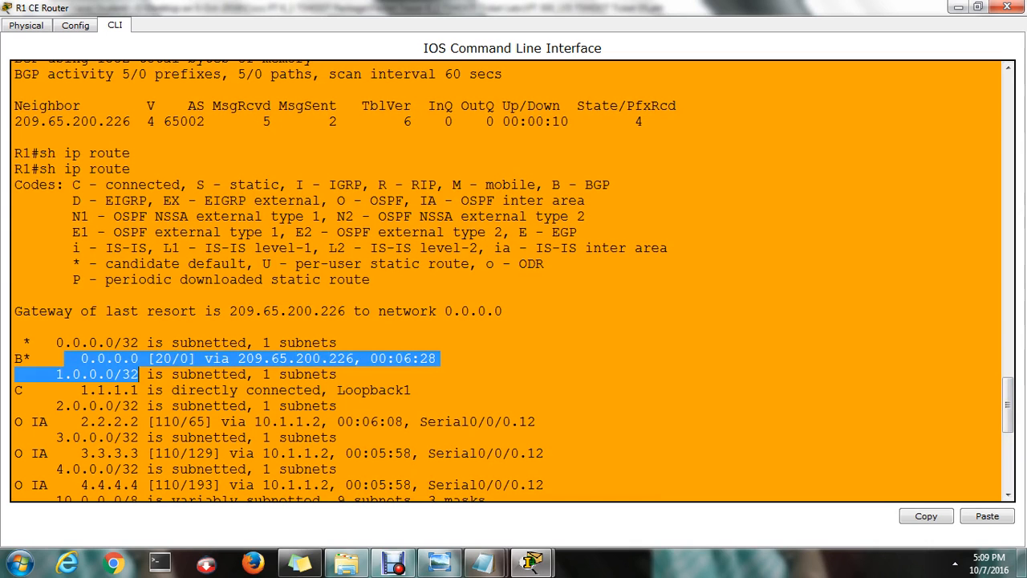
pyautogui.scroll(-3)
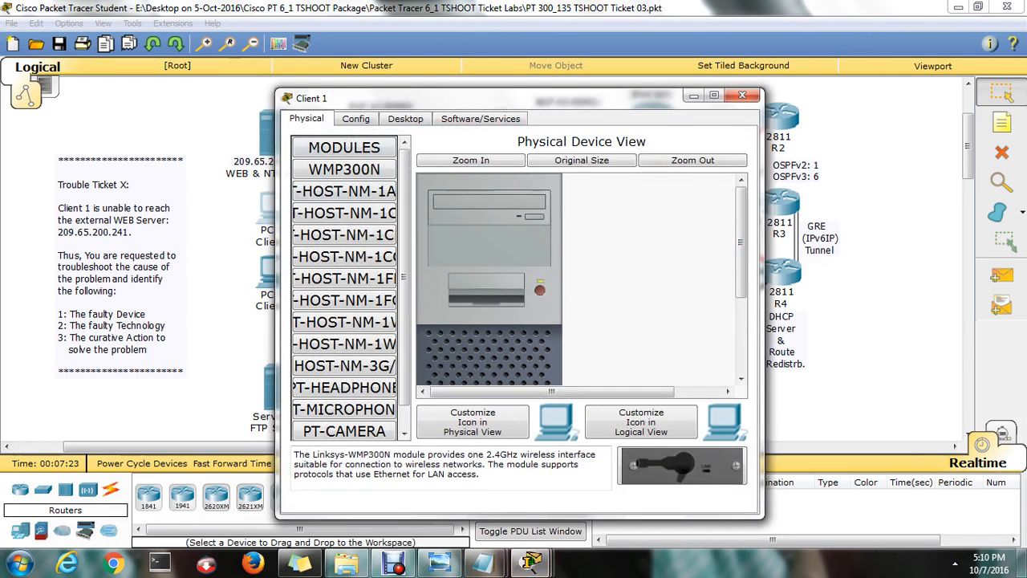
# - From Client 1's Command Prompt, ping 209.65.200.241 successfully with 0% loss, then close Client 1
pyautogui.click(405, 118)
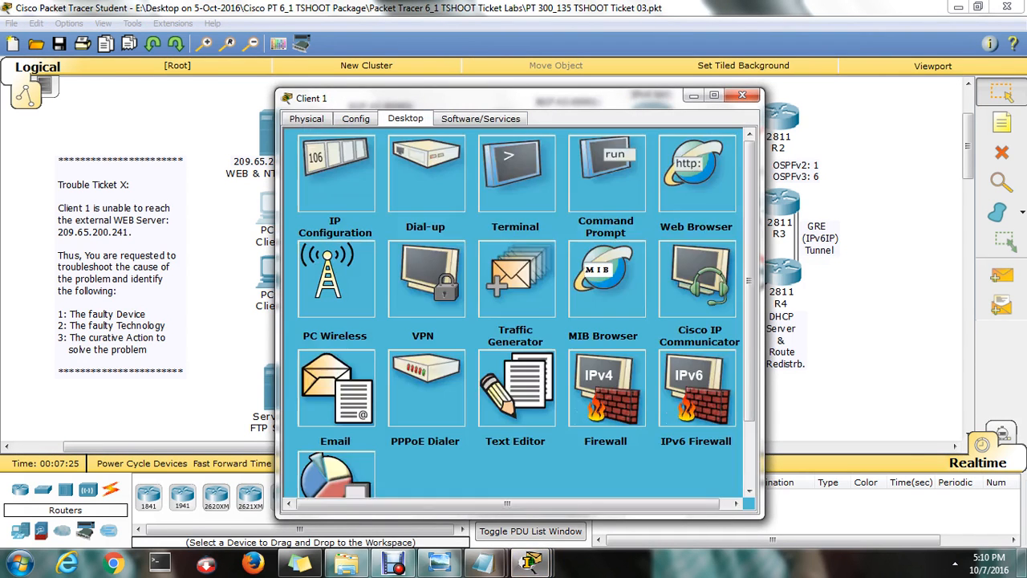
pyautogui.click(333, 169)
pyautogui.write('pi')
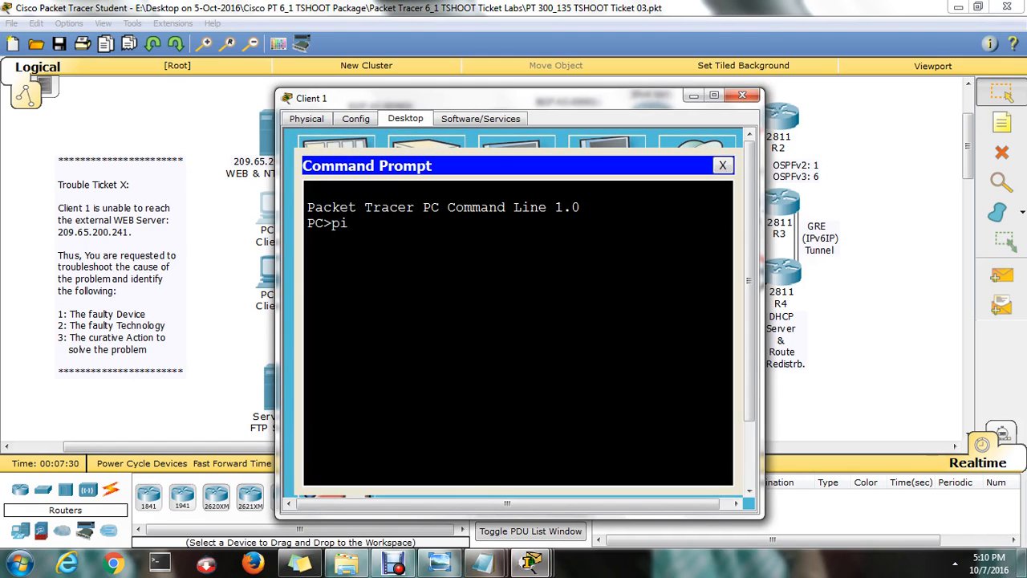
pyautogui.write('ng 209.65.')
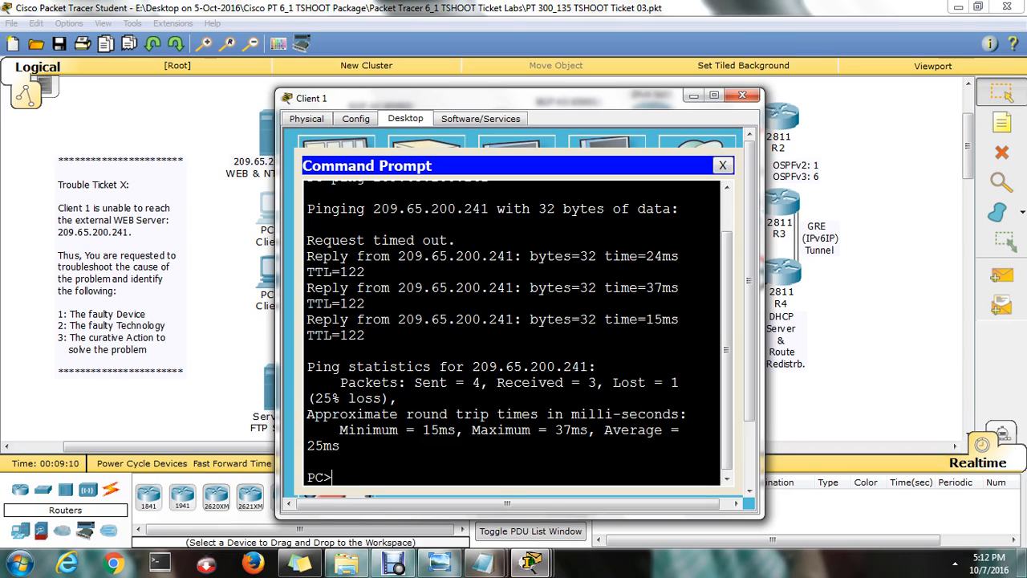
pyautogui.write('ping 209.65.200.241')
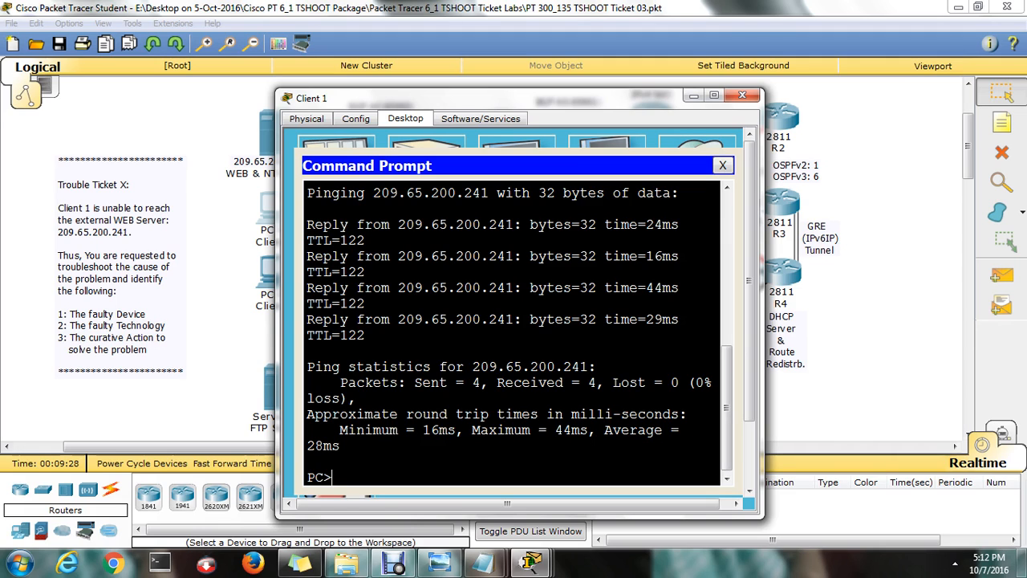
pyautogui.click(742, 94)
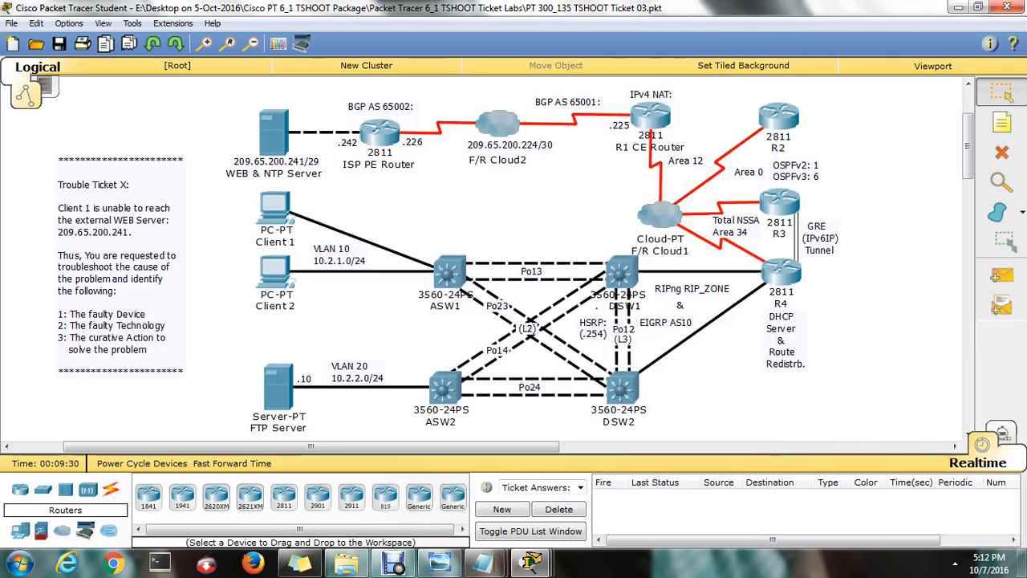